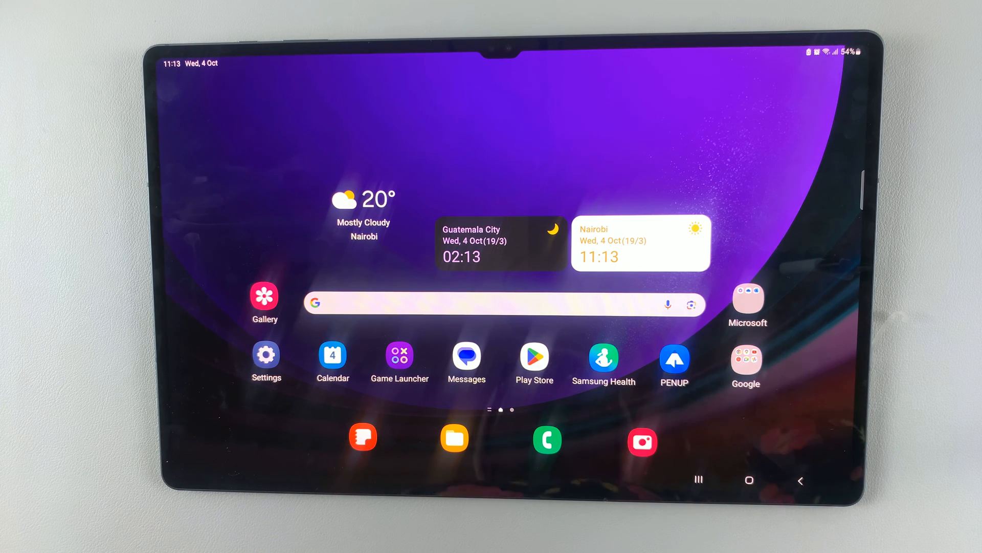
Launch Settings from the home screen and scroll the list down to Lock screen
click(267, 354)
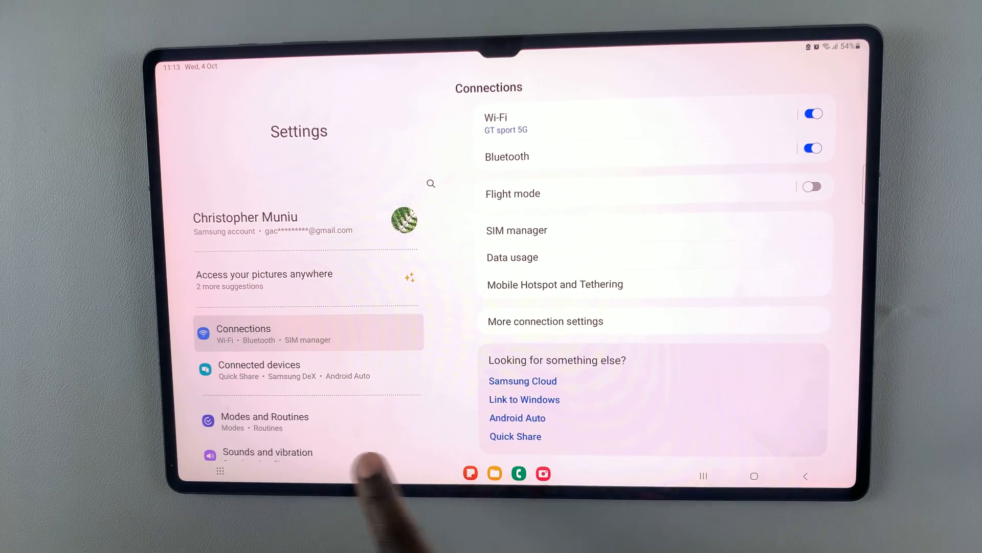
scroll(down, 3)
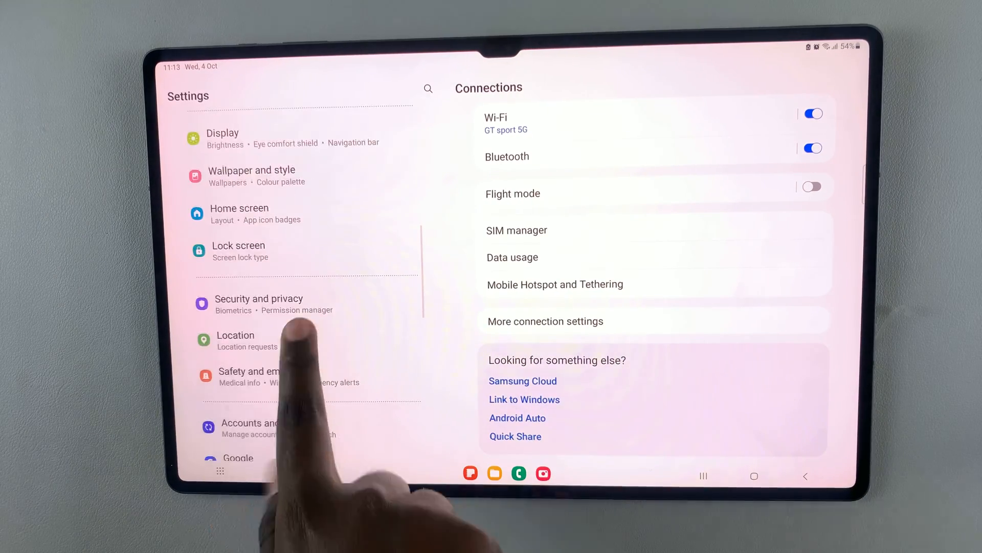
Enter Lock screen settings and reach the Widgets list
click(238, 251)
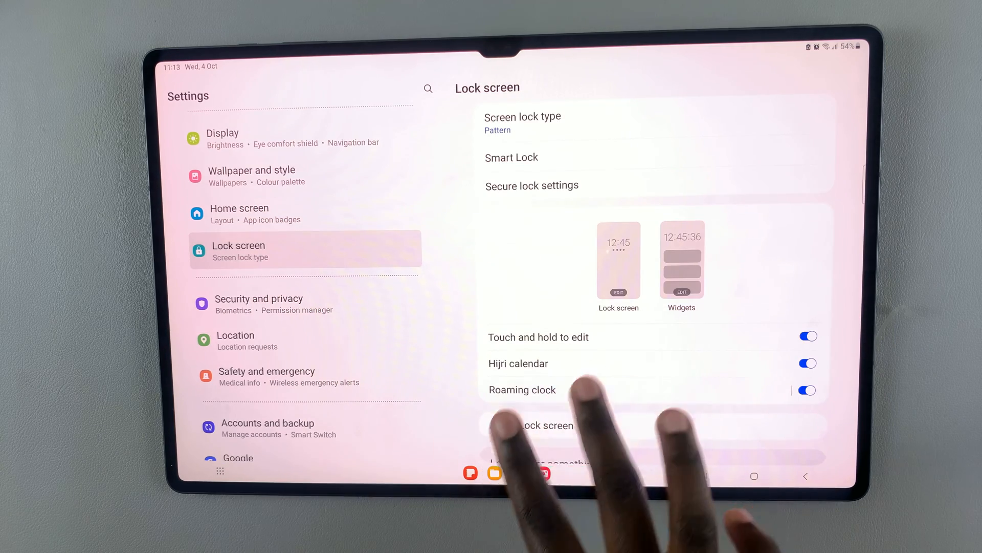
scroll(down, 3)
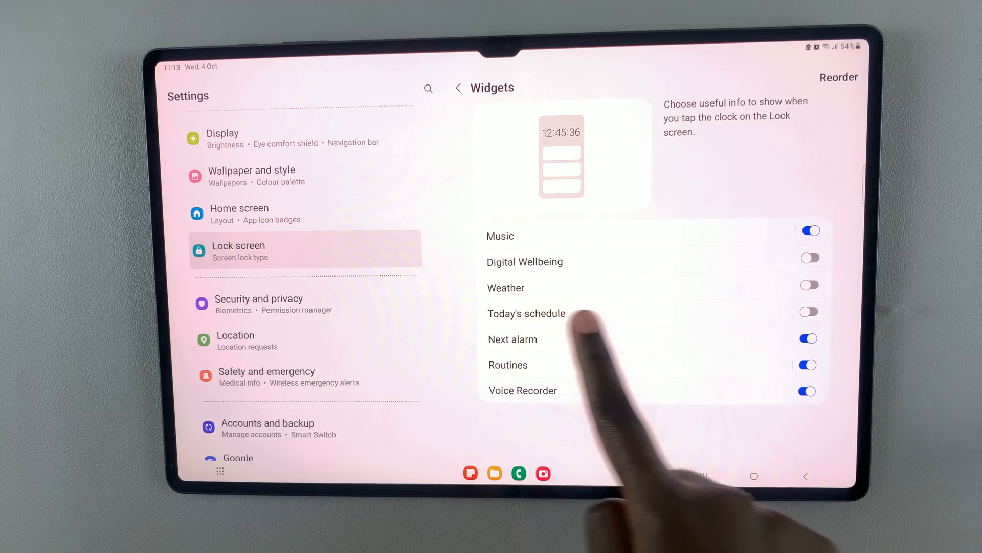
Enable the Weather widget for the lock screen
click(810, 285)
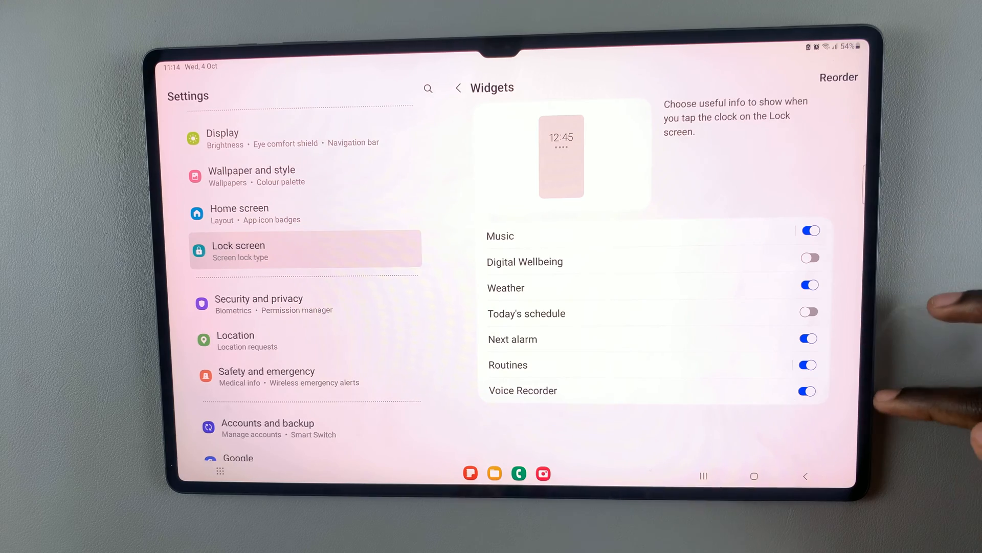
Reorder widgets so Weather is first and Today's schedule sits just below Music
click(839, 77)
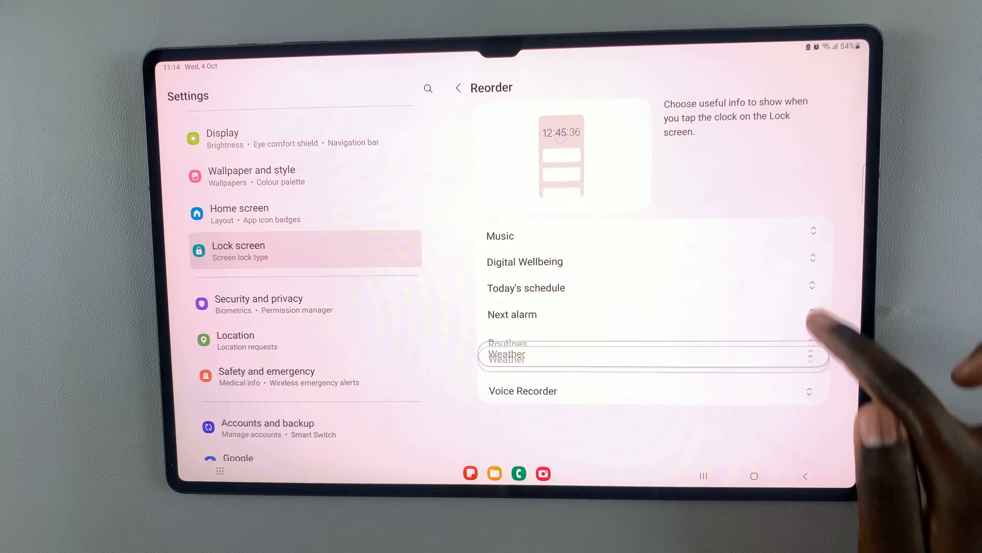
drag(652, 355, 652, 236)
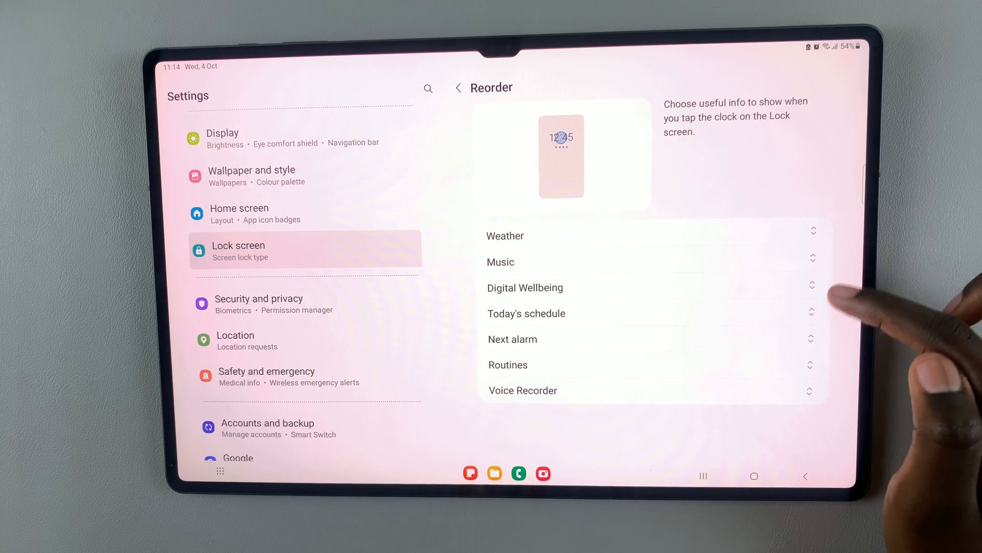
drag(812, 313, 811, 280)
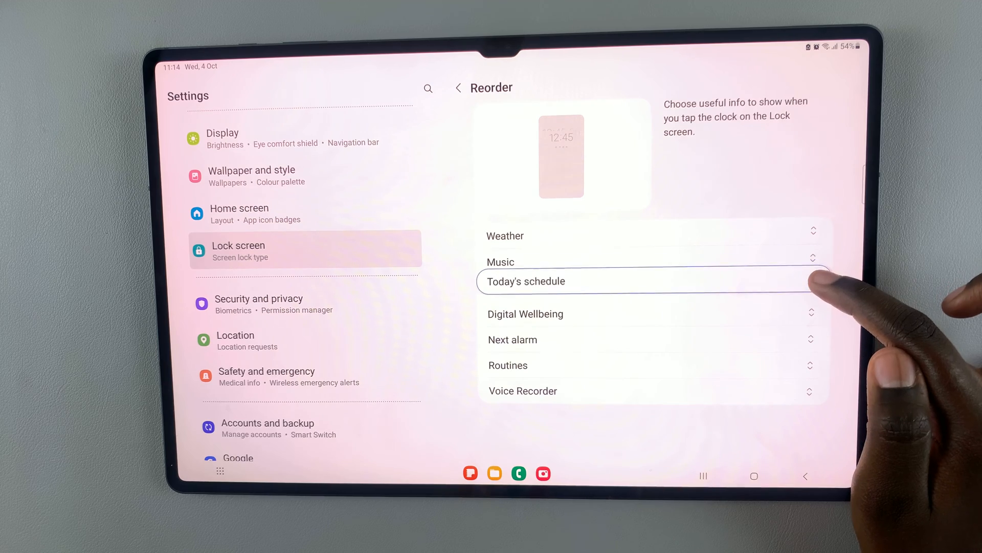